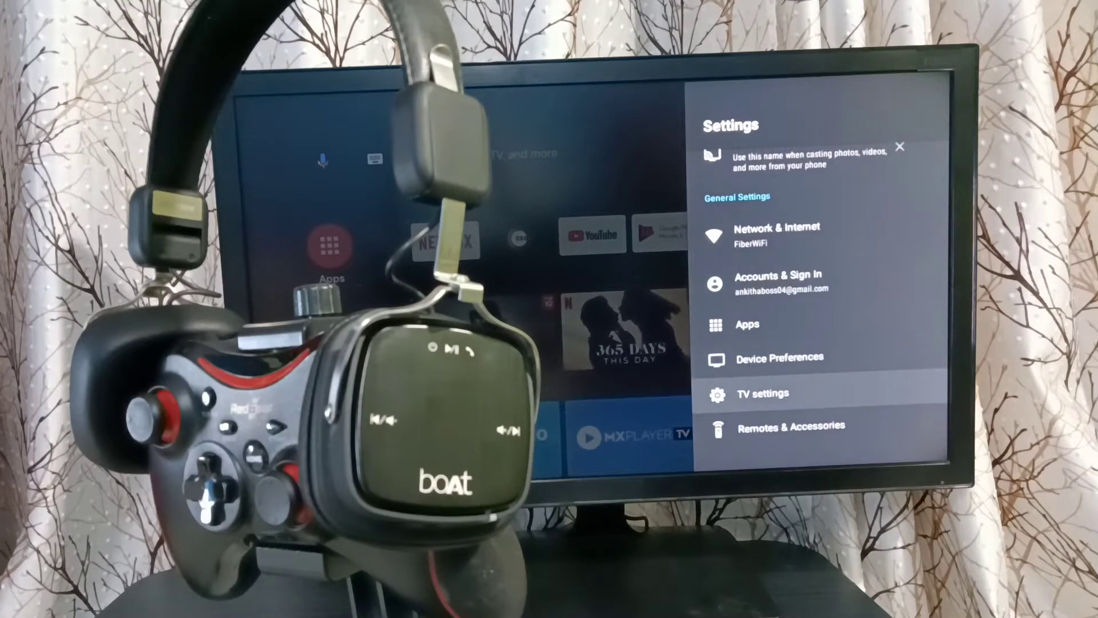
# - Enter Remotes & Accessories so the TV starts searching for nearby Bluetooth accessories
pyautogui.click(790, 426)
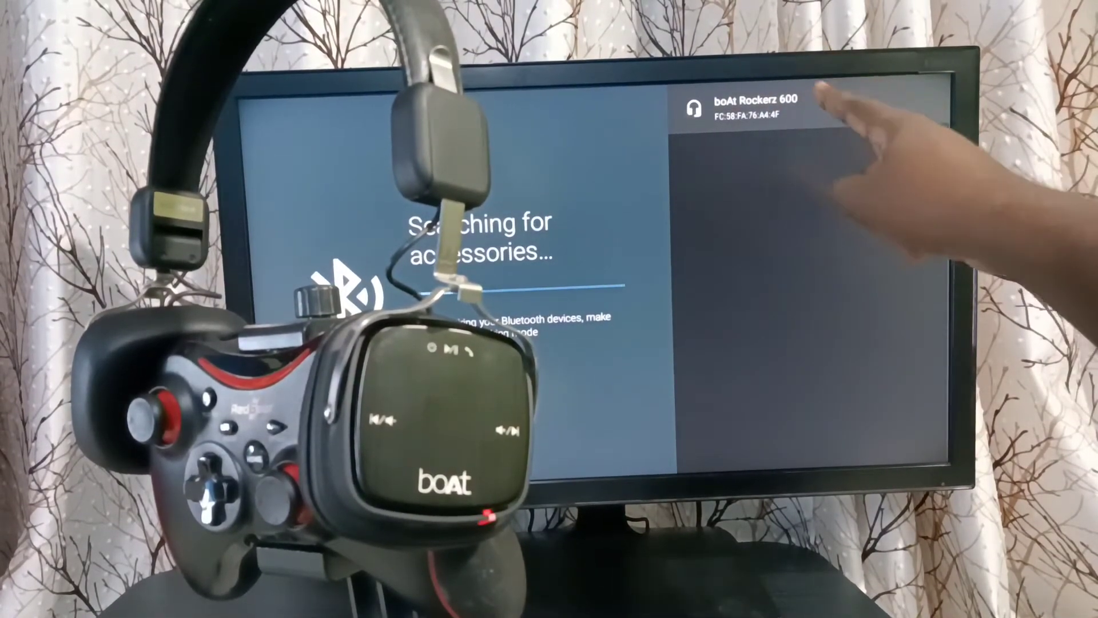
# - Select the discovered boAt Rockerz 600 headphone to bring up its Bluetooth pairing request
pyautogui.click(770, 109)
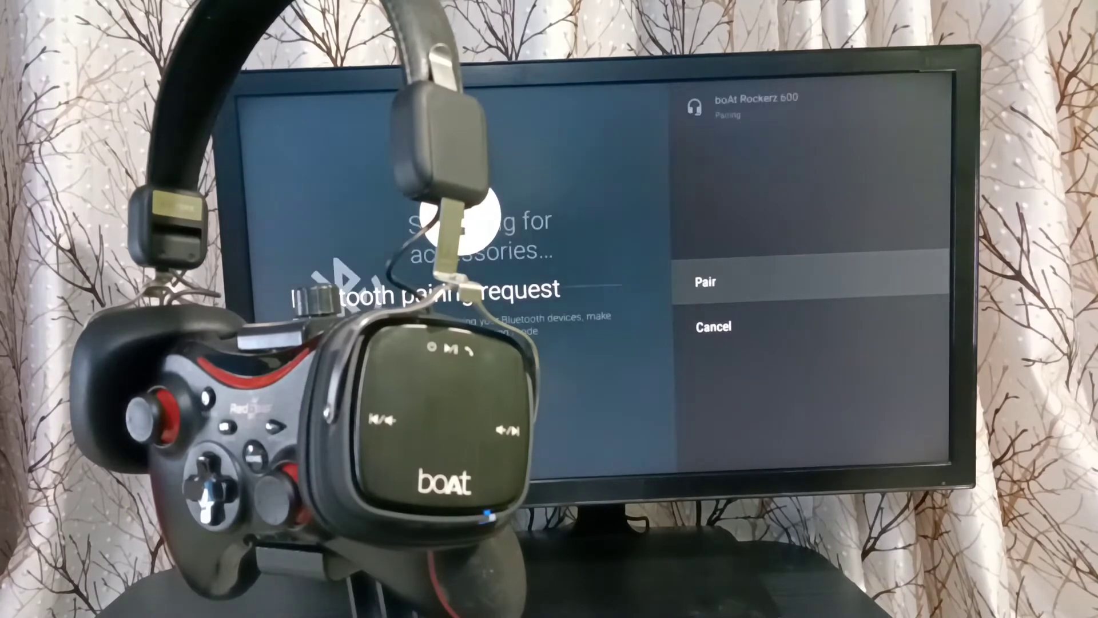
# - Accept the pairing request so the boAt Rockerz 600 begins connecting
pyautogui.click(706, 282)
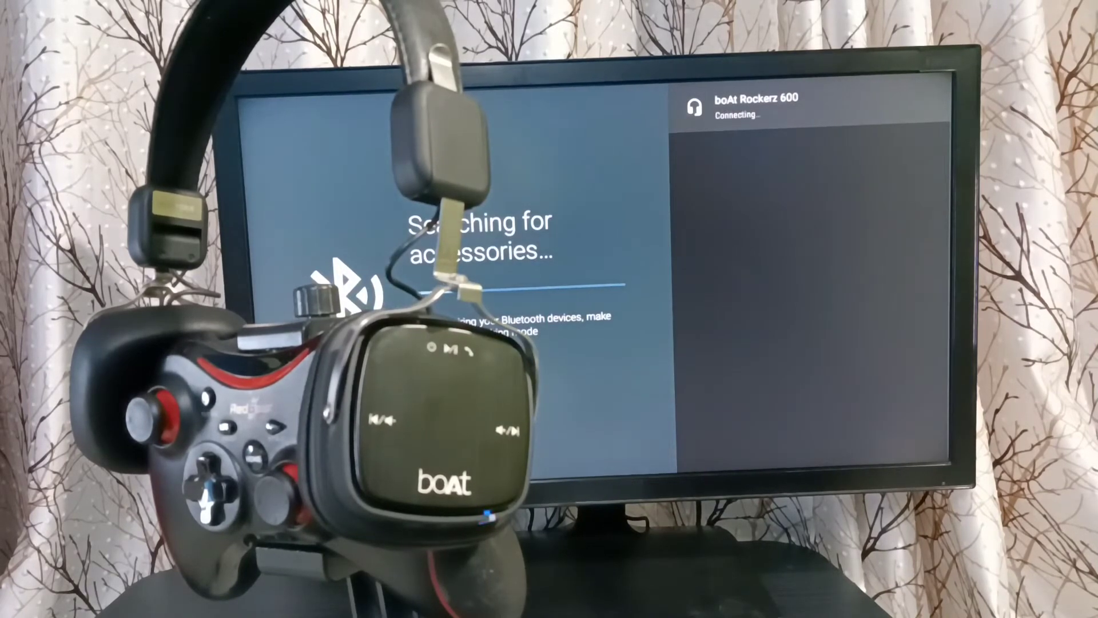